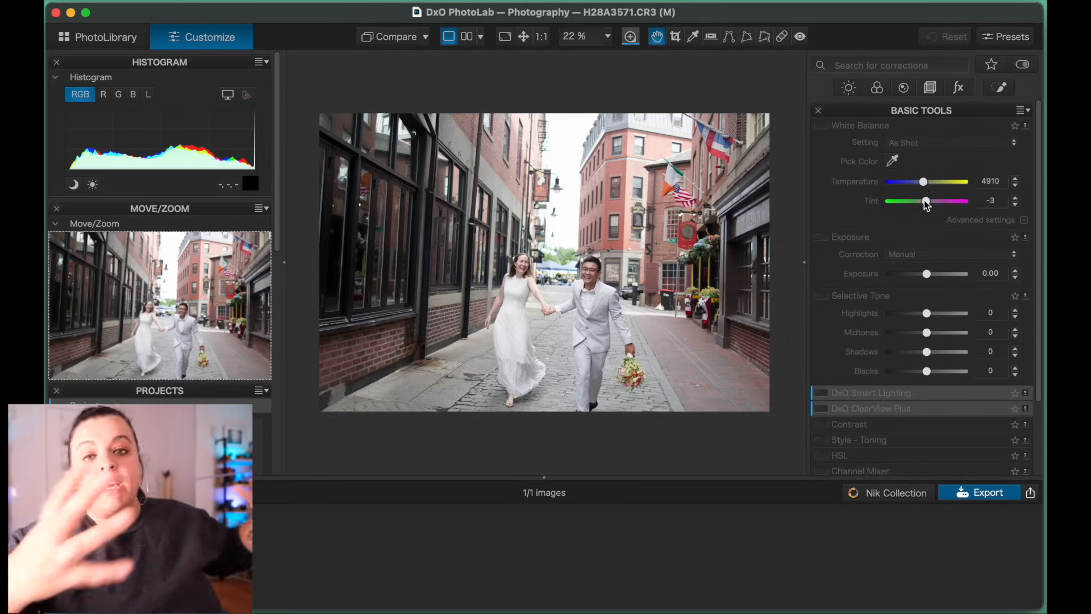
pyautogui.moveTo(615, 184)
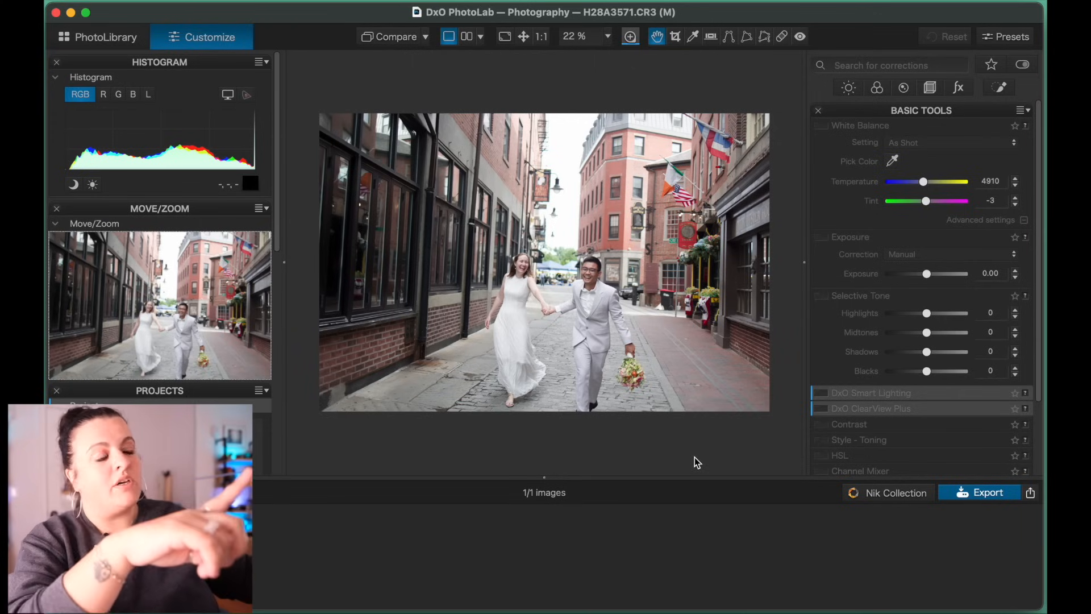
pyautogui.moveTo(665, 451)
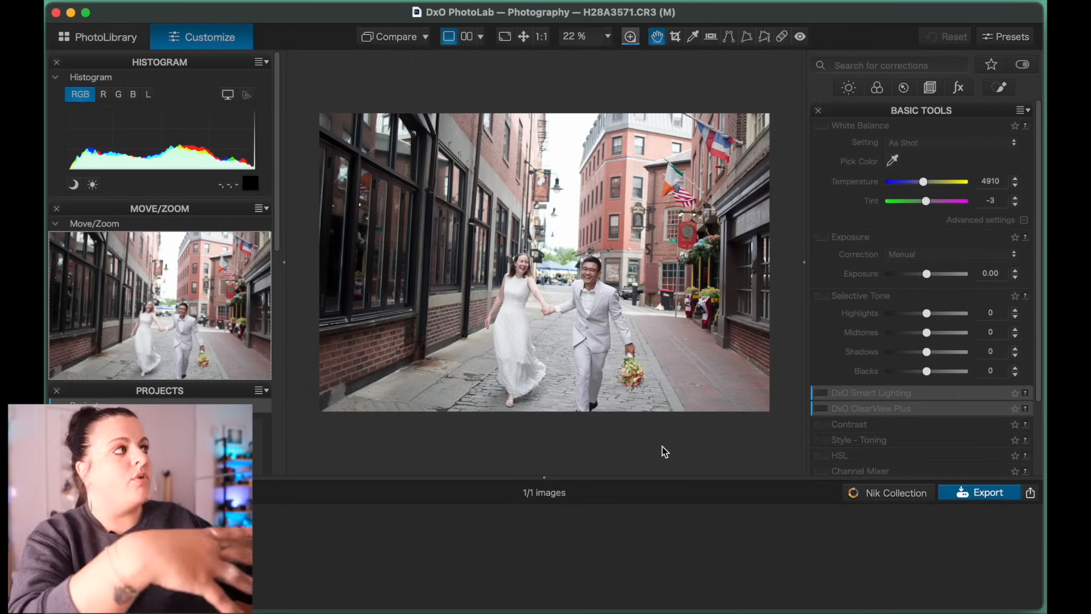
# Warm the white balance to a temperature of about 5534 and set tint to 0
pyautogui.moveTo(923, 184); pyautogui.dragTo(928, 183)
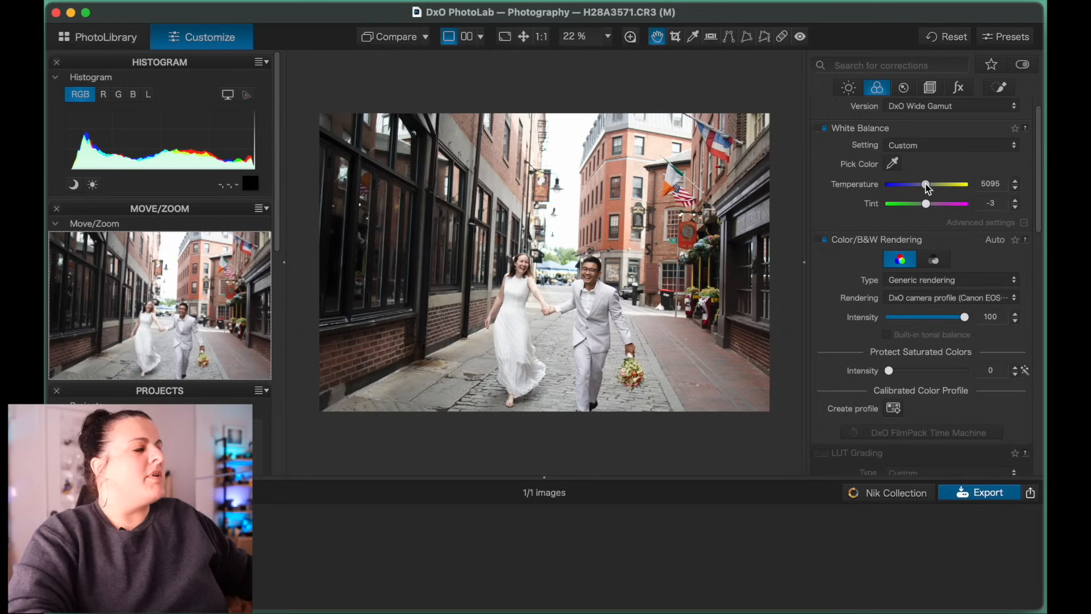
pyautogui.moveTo(925, 184); pyautogui.dragTo(964, 184)
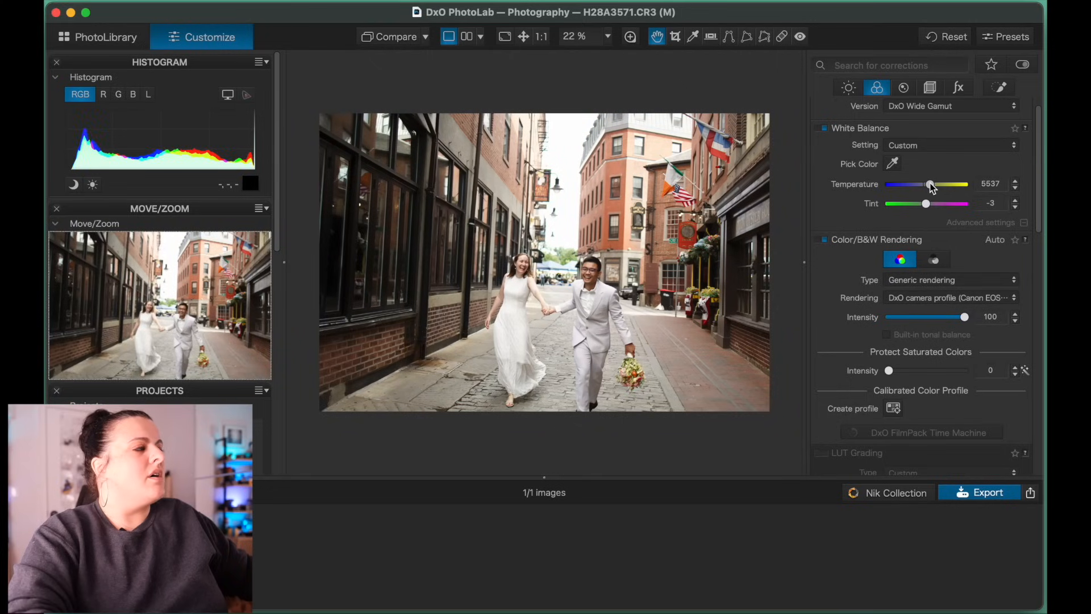
pyautogui.moveTo(946, 184); pyautogui.dragTo(932, 183)
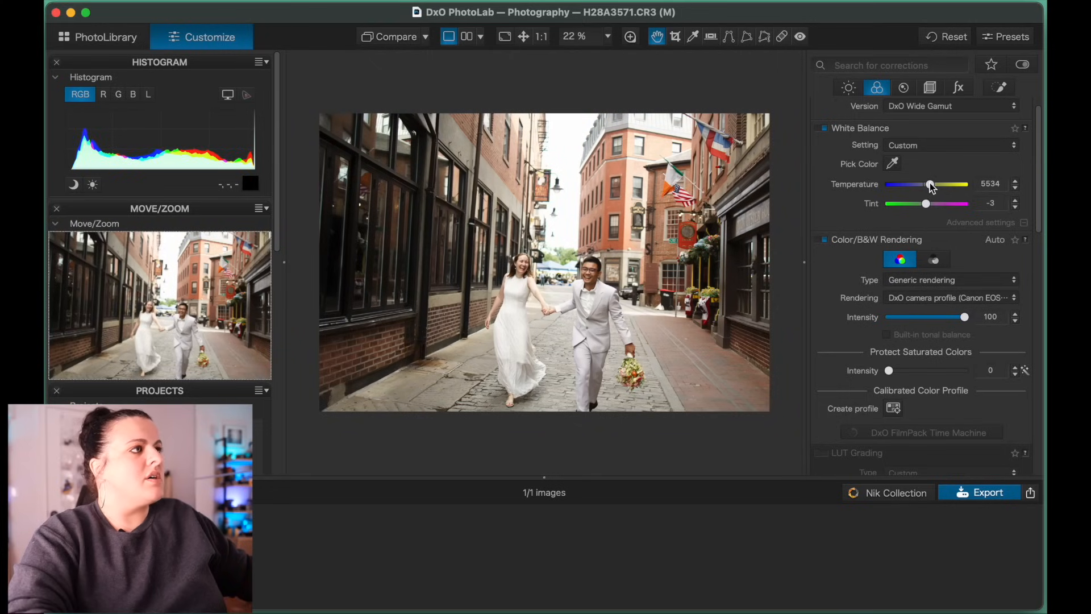
pyautogui.moveTo(916, 203); pyautogui.dragTo(926, 204)
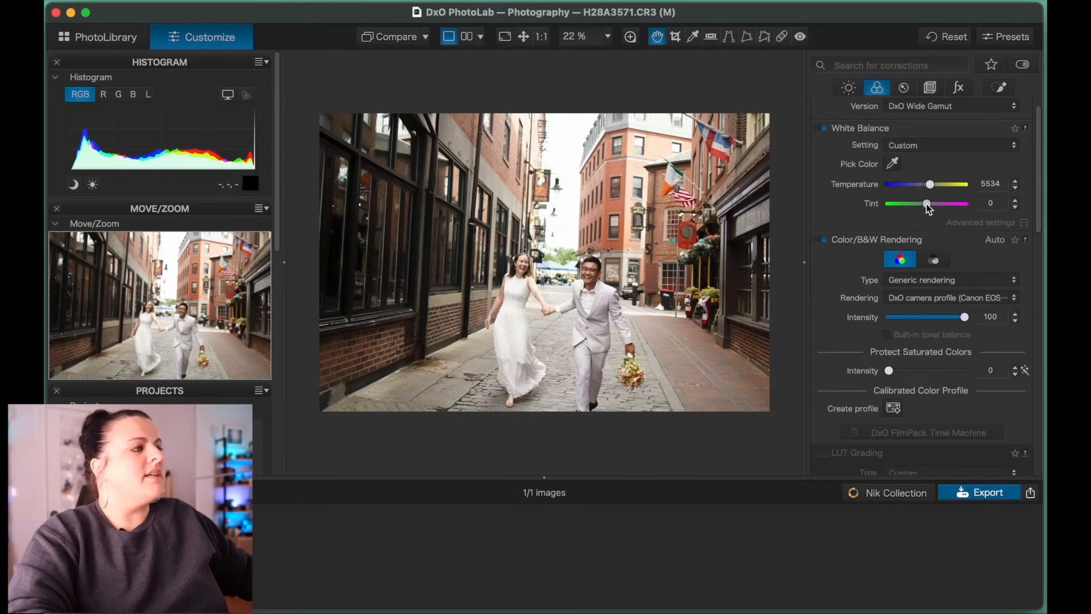
pyautogui.click(903, 87)
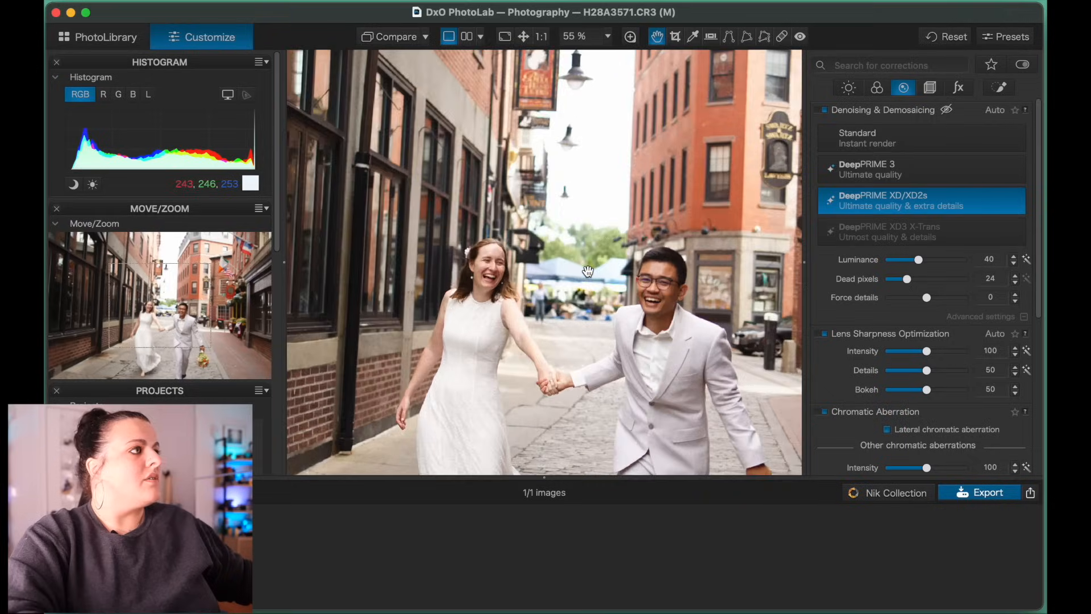
# Zoom in on the faces and set lens sharpness intensity to about 128, details 42
pyautogui.click(629, 36)
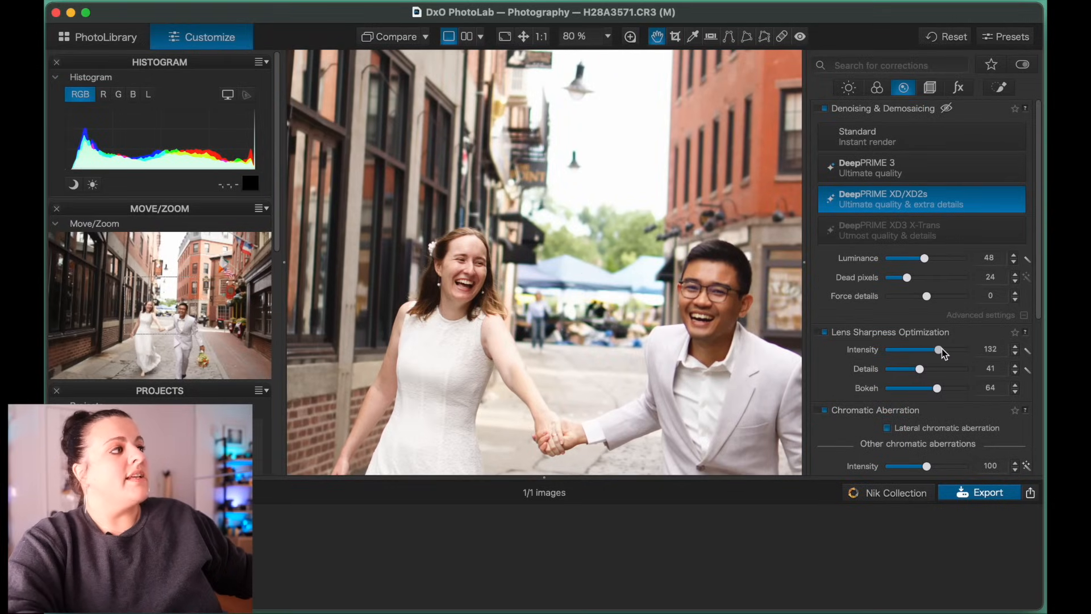
pyautogui.moveTo(937, 350); pyautogui.dragTo(947, 350)
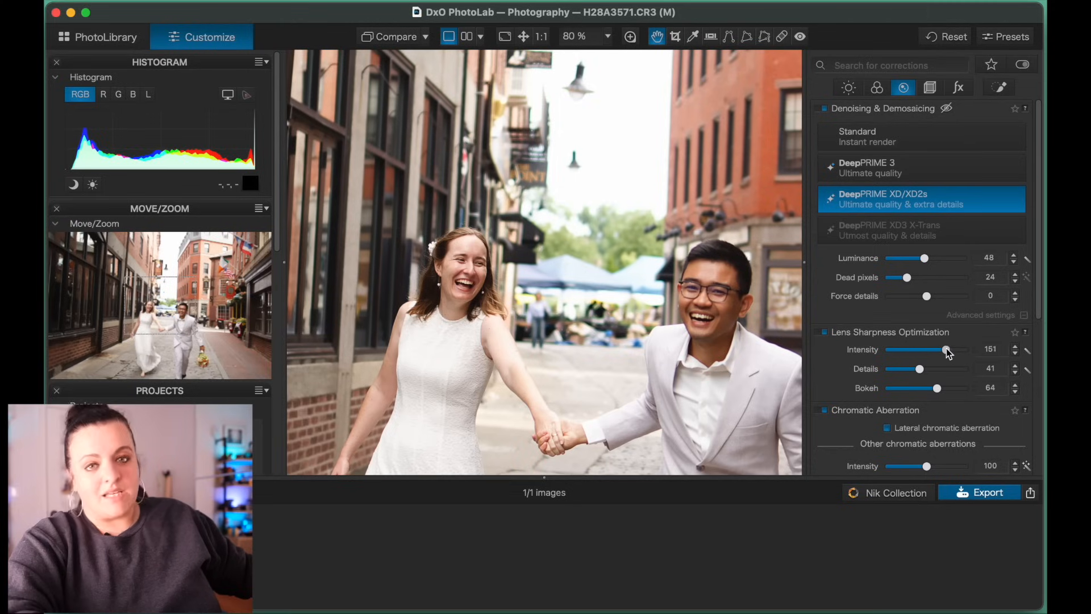
pyautogui.moveTo(946, 350); pyautogui.dragTo(935, 350)
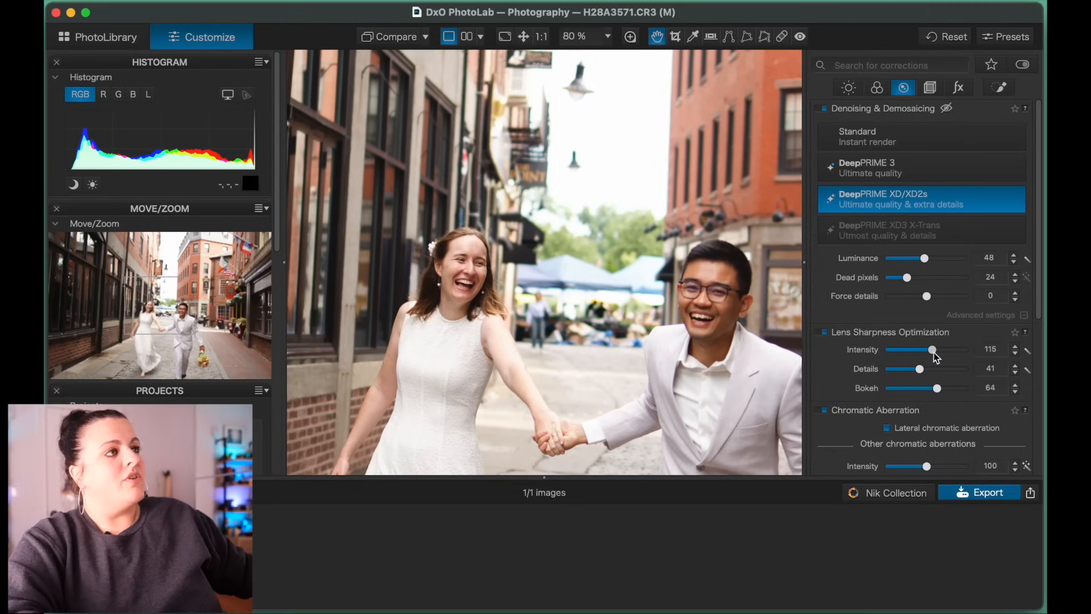
pyautogui.moveTo(934, 350); pyautogui.dragTo(940, 349)
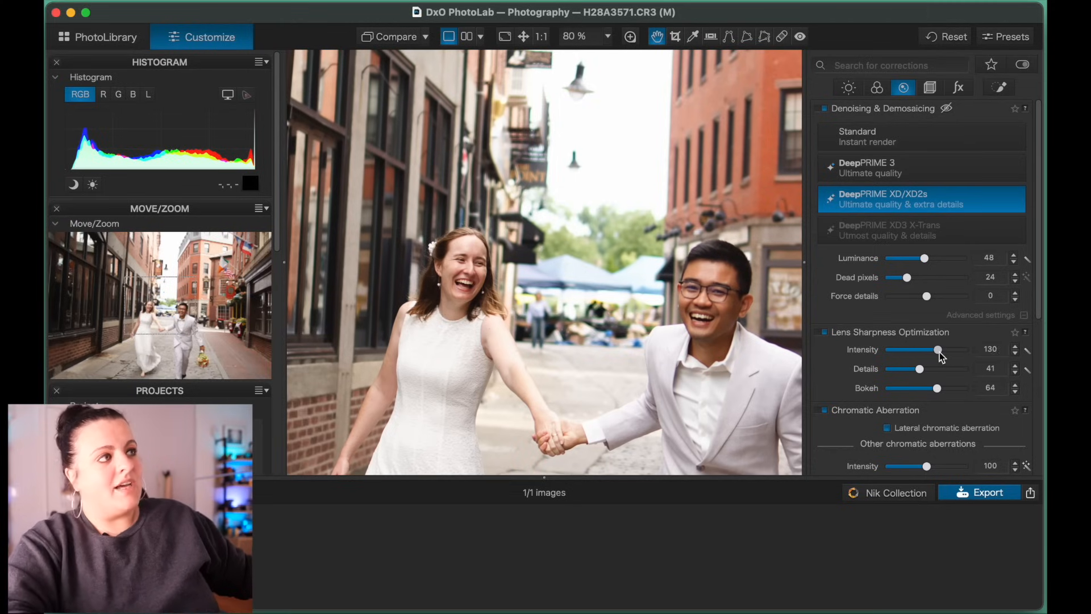
pyautogui.moveTo(938, 348); pyautogui.dragTo(917, 348)
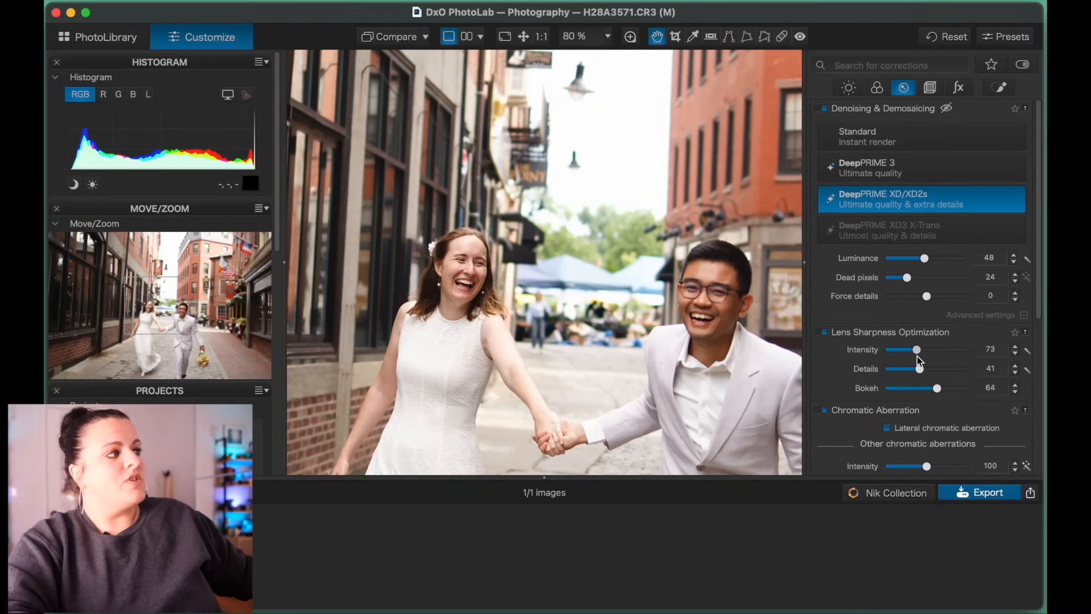
pyautogui.moveTo(918, 350); pyautogui.dragTo(888, 350)
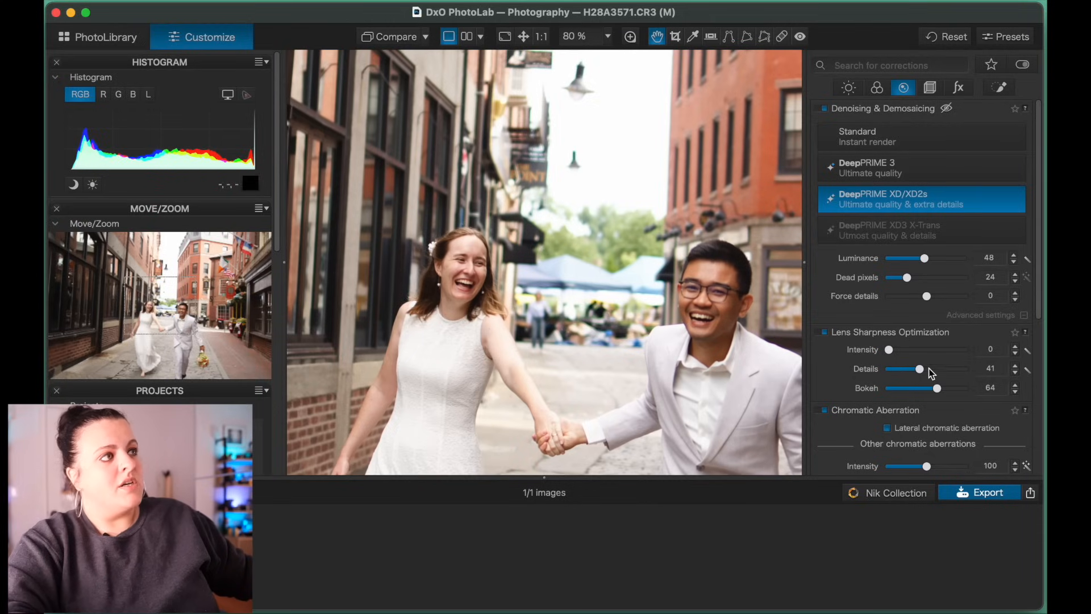
pyautogui.moveTo(888, 350); pyautogui.dragTo(916, 350)
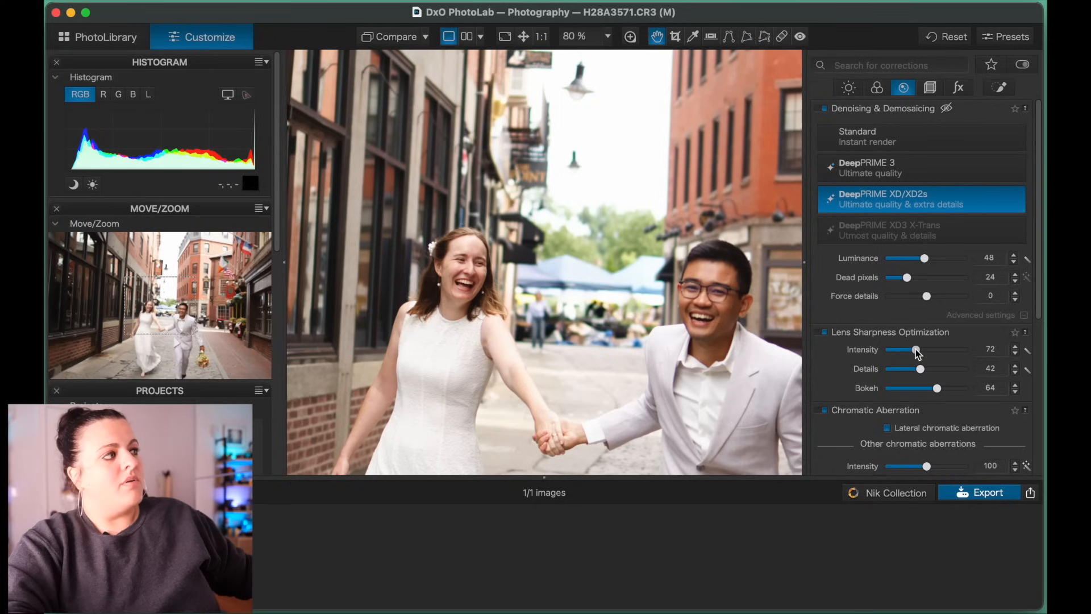
pyautogui.moveTo(917, 349); pyautogui.dragTo(936, 350)
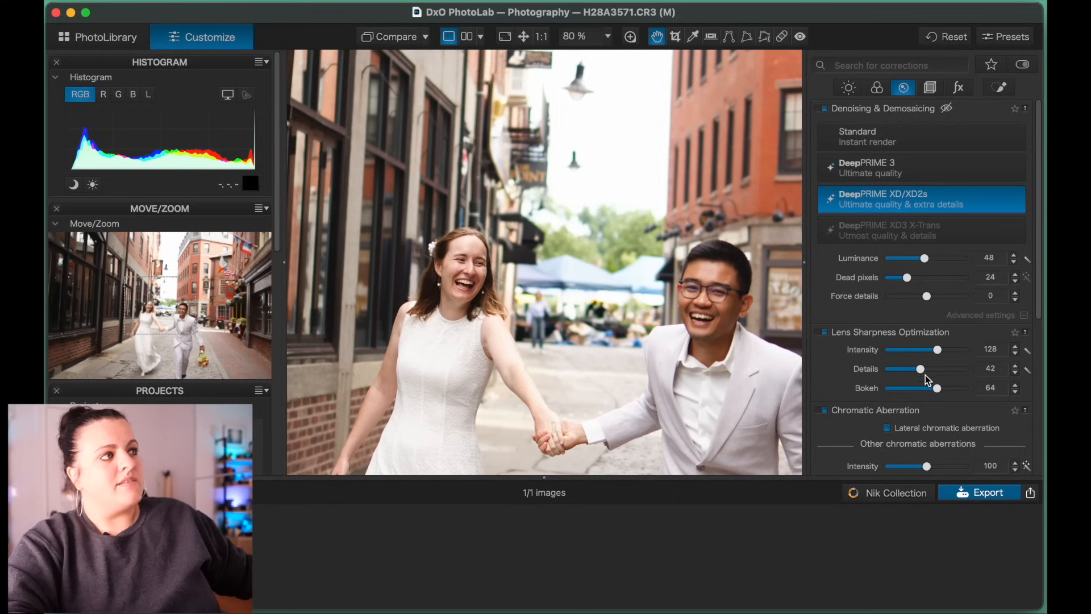
pyautogui.moveTo(549, 251)
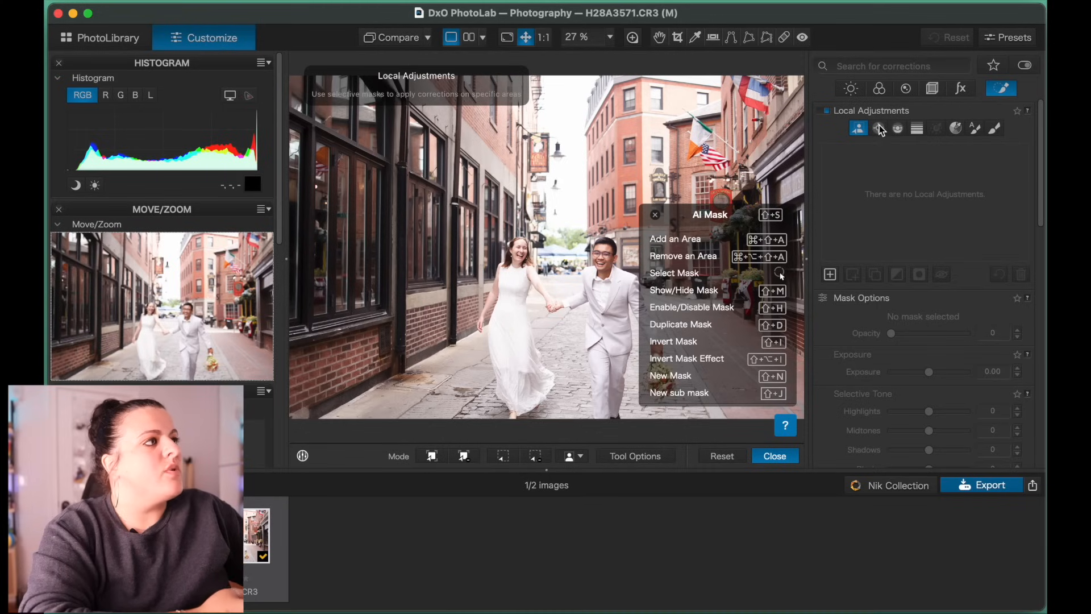
pyautogui.moveTo(827, 284)
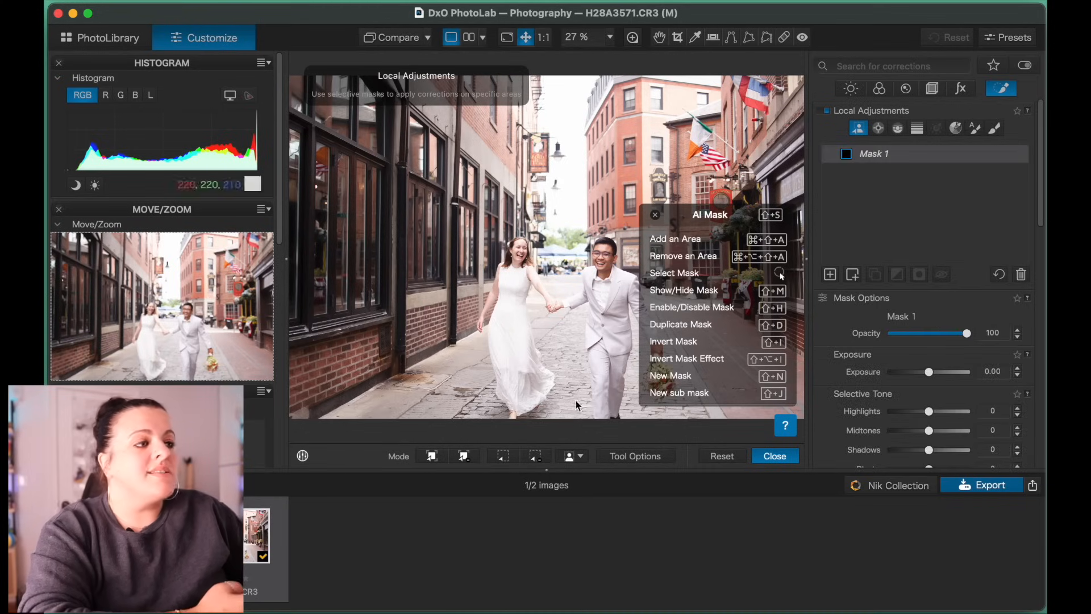
# Create an AI mask covering the street background
pyautogui.click(571, 456)
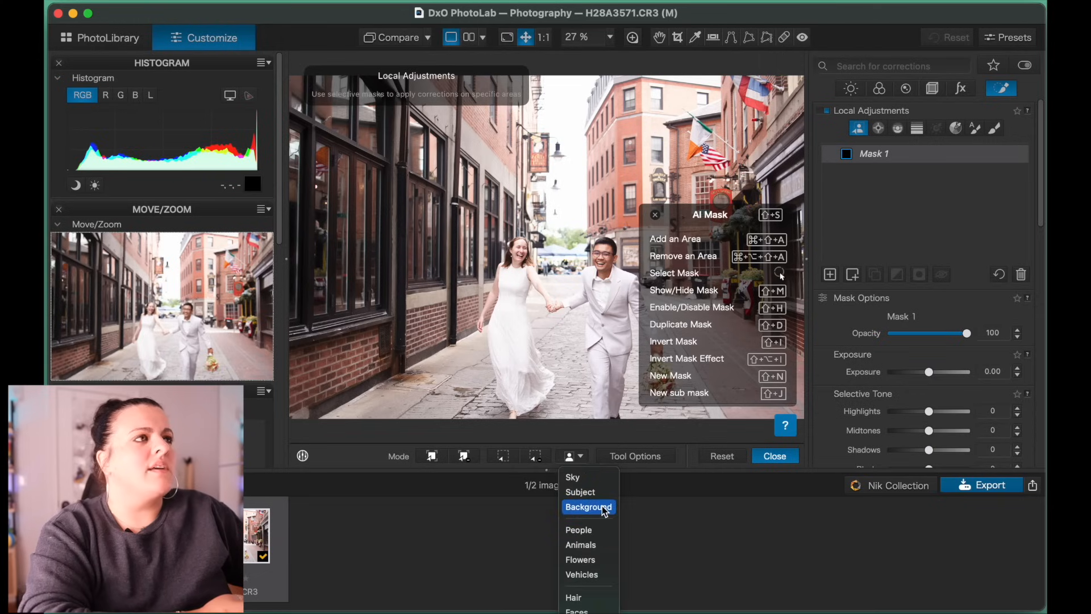
pyautogui.click(588, 505)
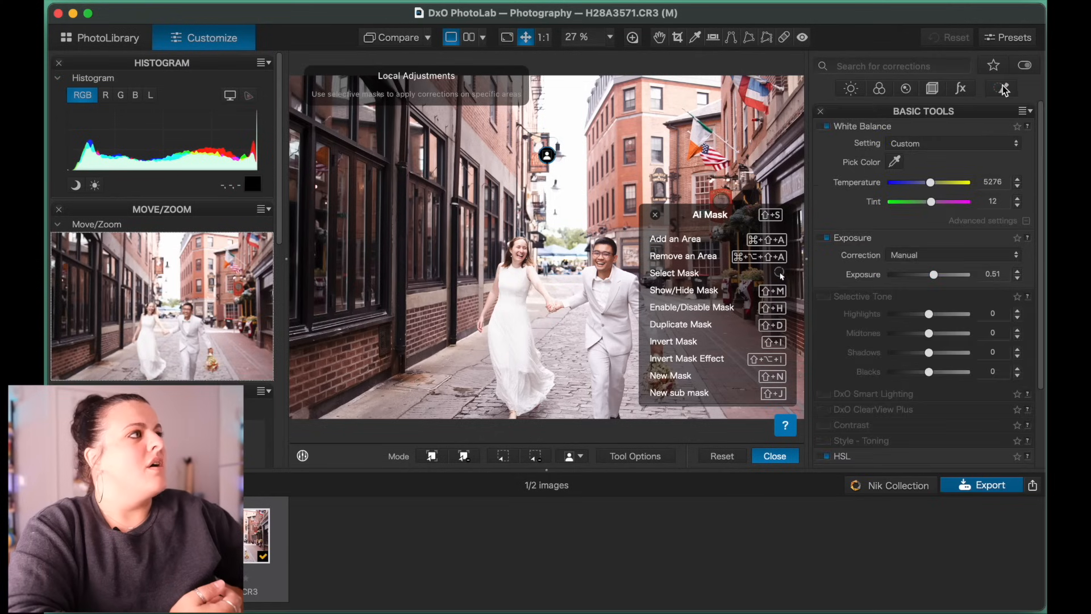
pyautogui.click(1000, 89)
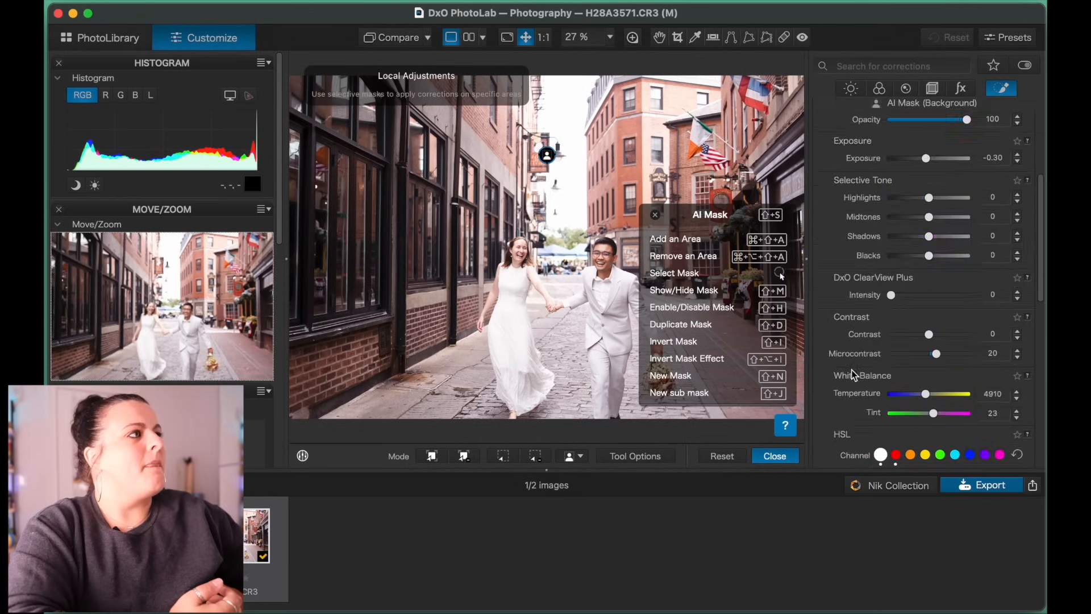
# Add a new AI mask covering the bride and groom as subject
pyautogui.click(670, 375)
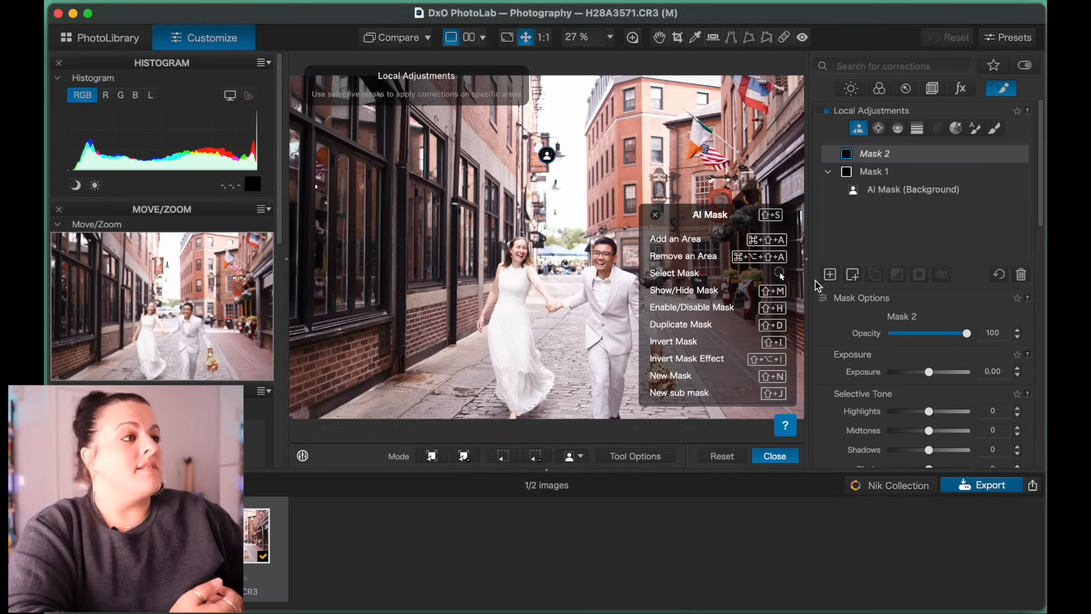
pyautogui.click(582, 455)
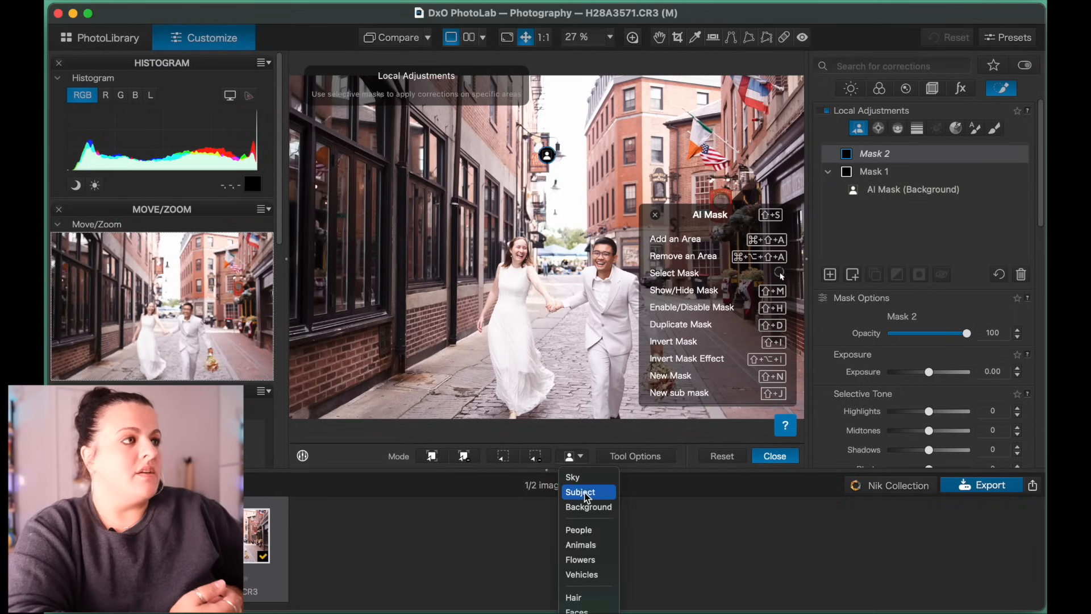
pyautogui.click(580, 492)
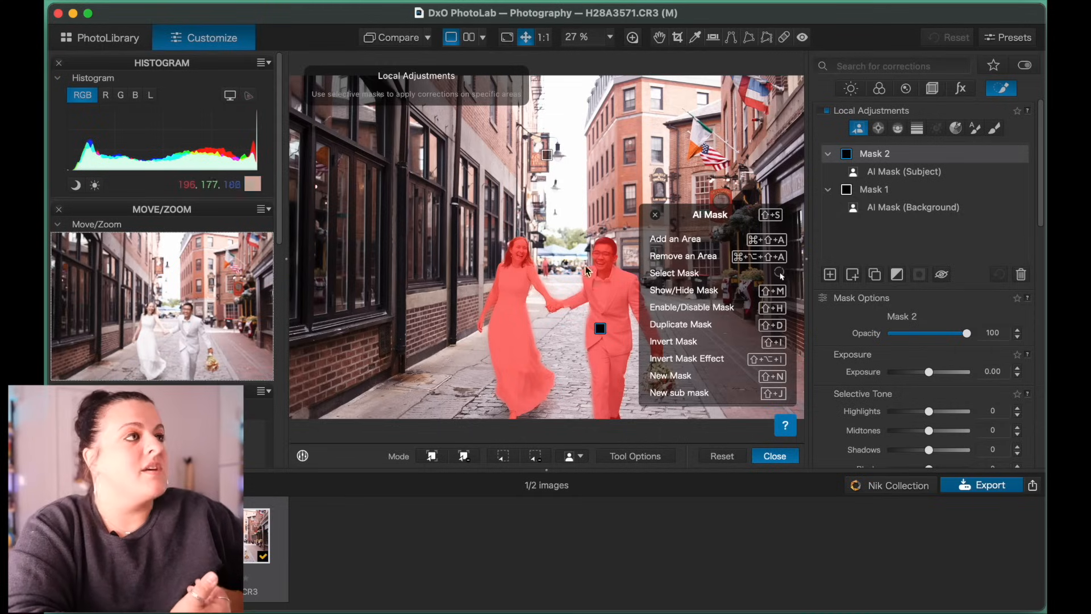
pyautogui.moveTo(654, 346)
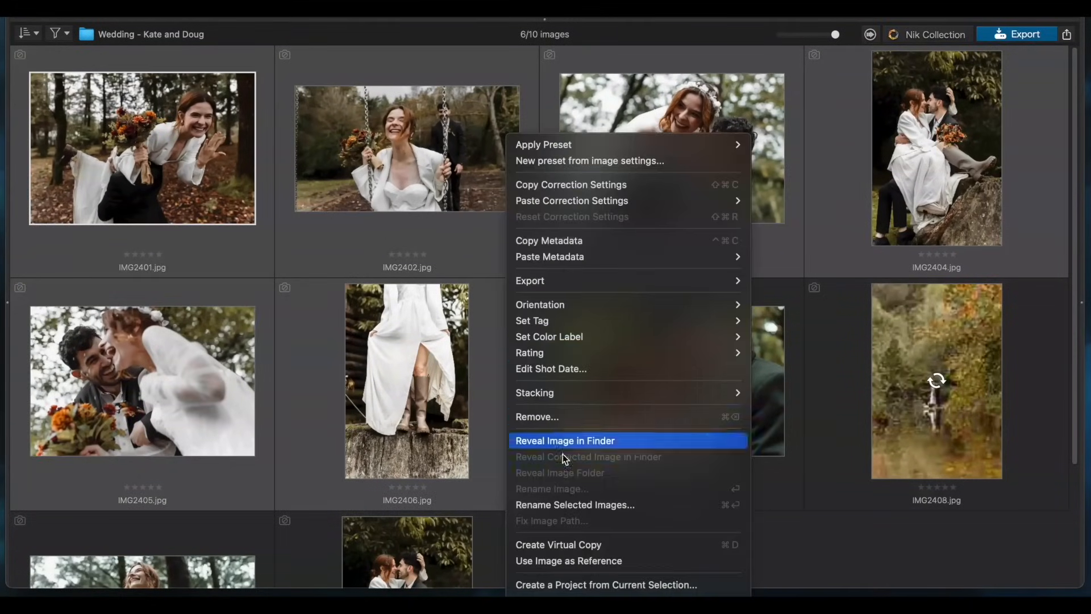
# Batch-rename the selected photos, inserting 'Kate and Do' between the date and sequence tokens
pyautogui.click(575, 505)
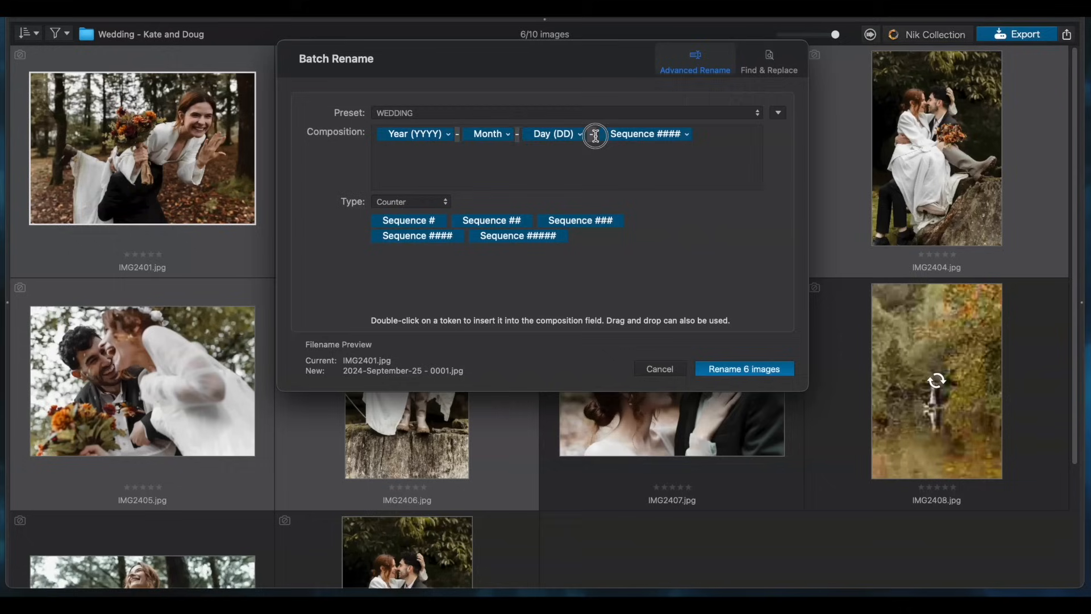
pyautogui.write('Kate and Do')
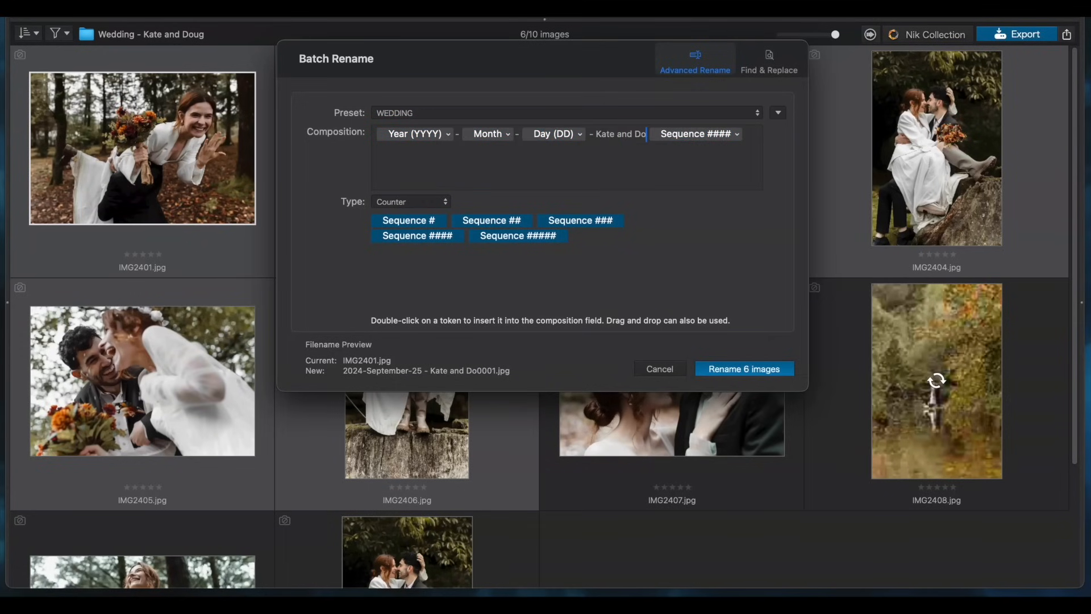
pyautogui.click(743, 368)
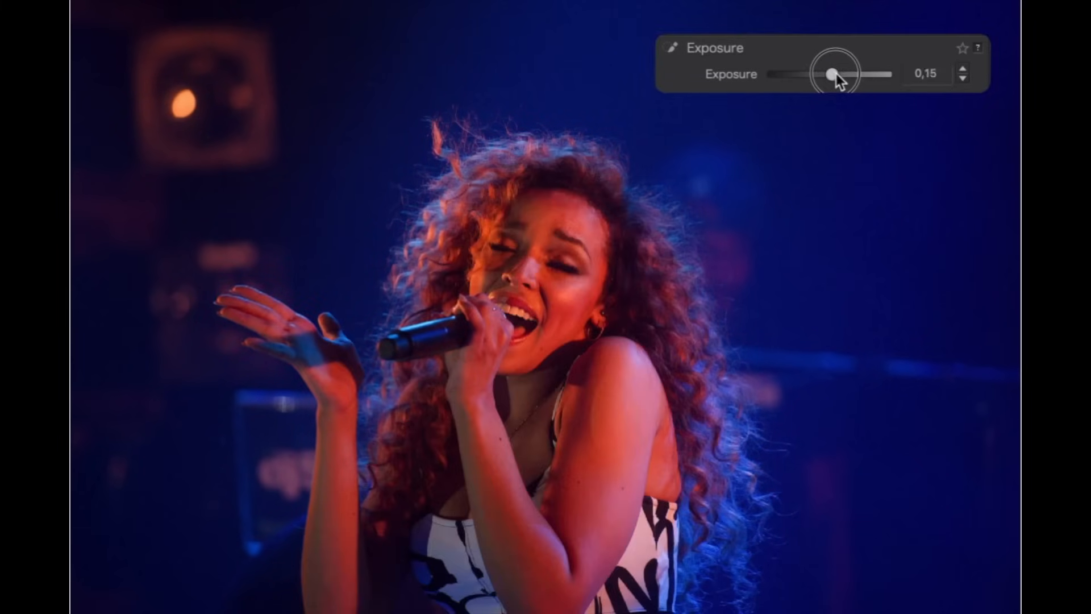
# Raise the singer photo's exposure from 0.15 to about 1.65
pyautogui.moveTo(835, 75); pyautogui.dragTo(856, 75)
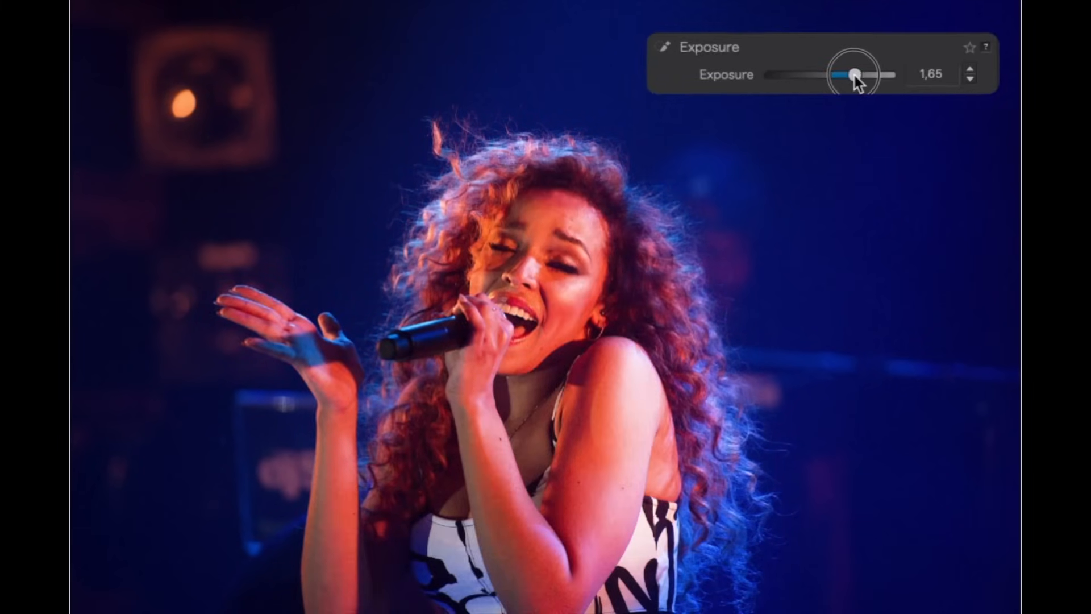